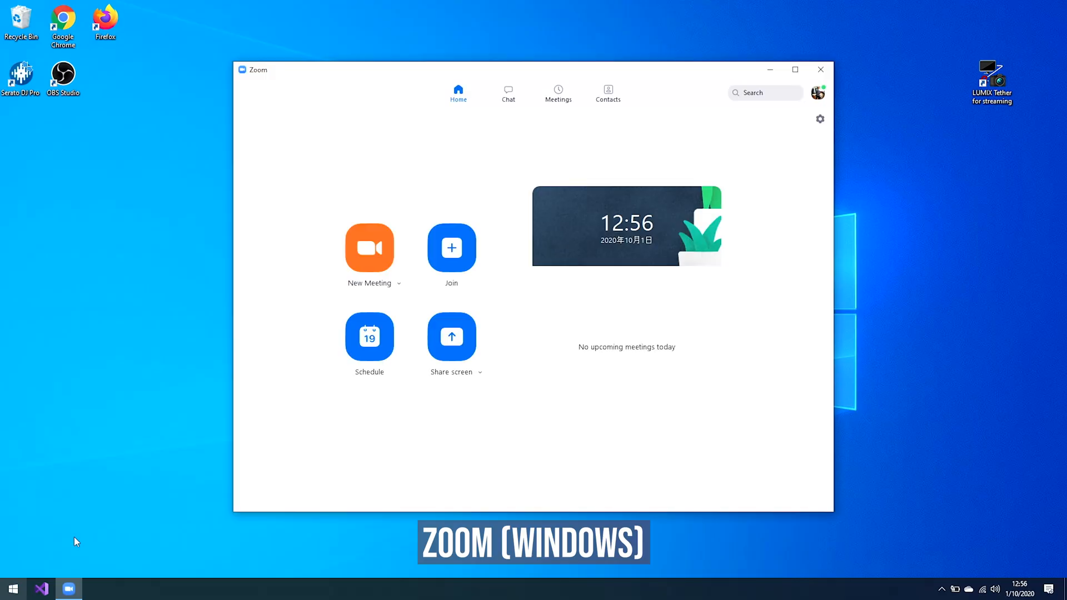
# - Start a new Zoom meeting and select LUMIX Webcam Software as its camera
pyautogui.click(370, 246)
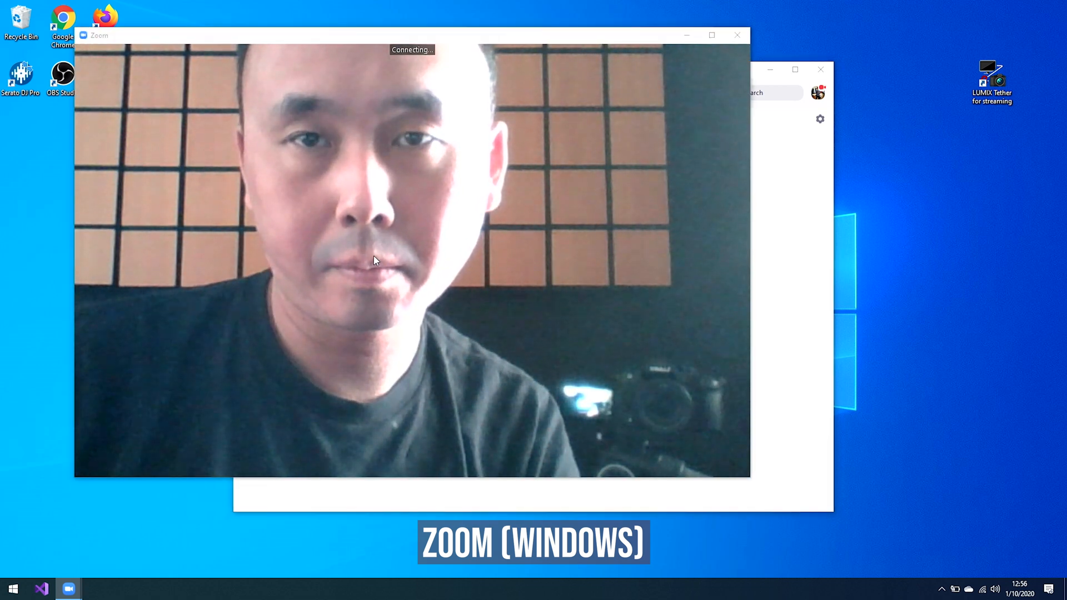
pyautogui.click(173, 457)
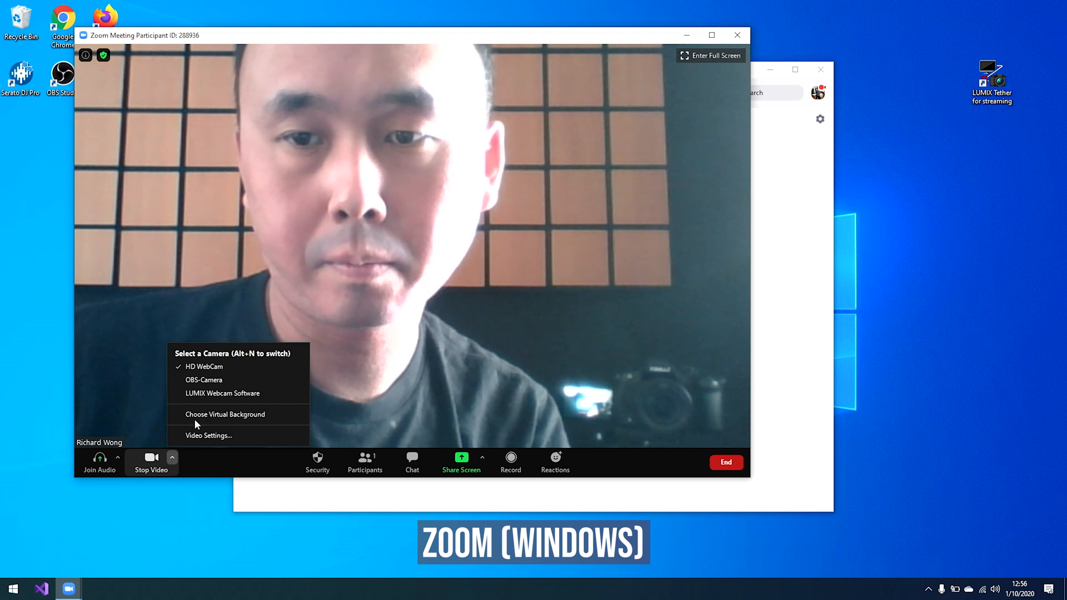
pyautogui.click(222, 393)
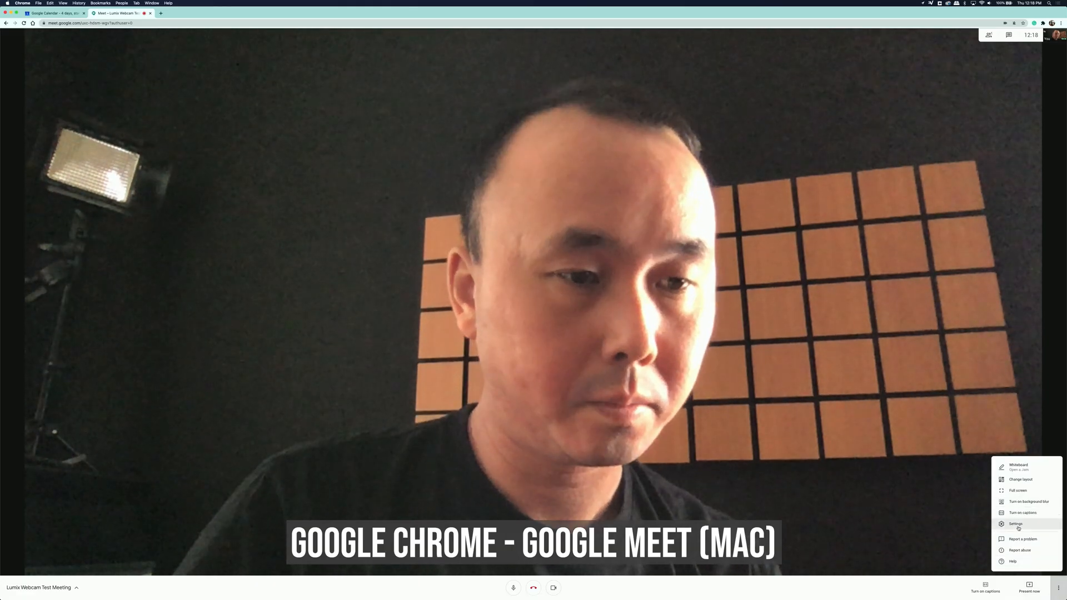
# - Show the Video tab of Google Meet's call settings
pyautogui.click(1015, 524)
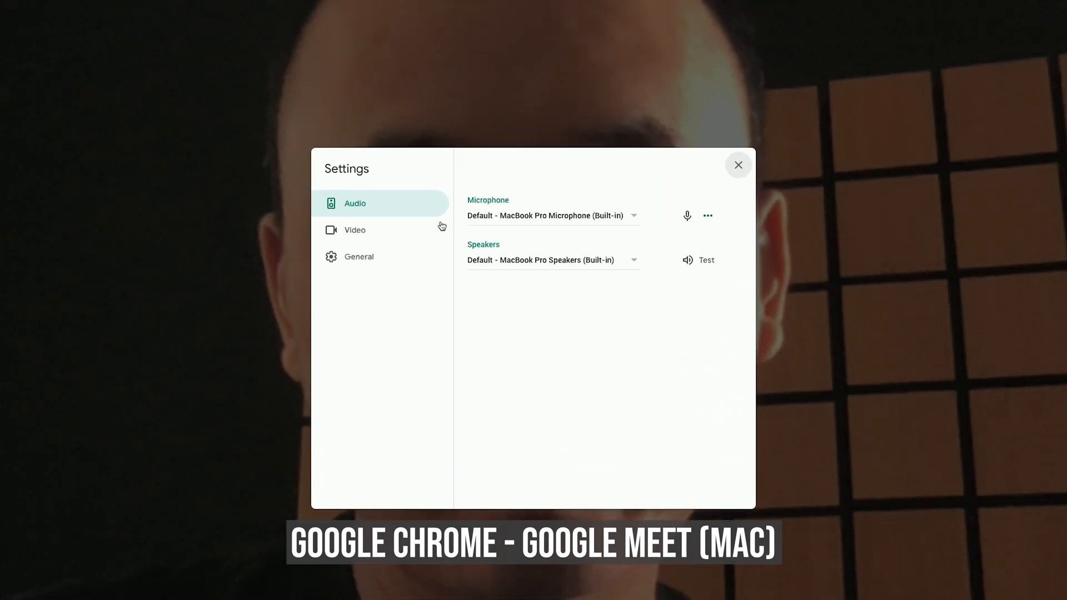
pyautogui.click(354, 230)
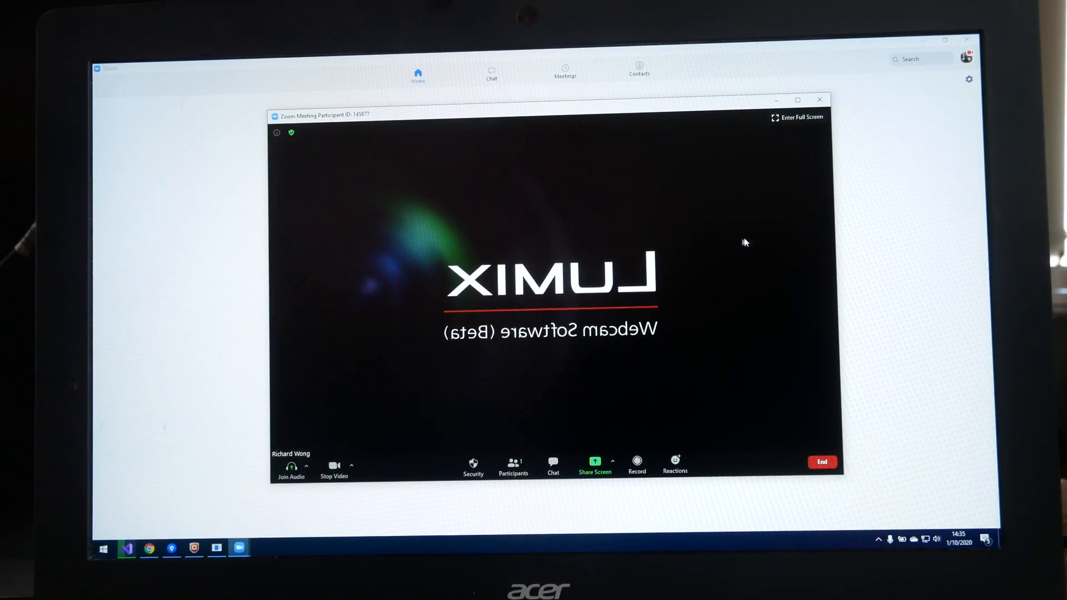
pyautogui.moveTo(976, 381)
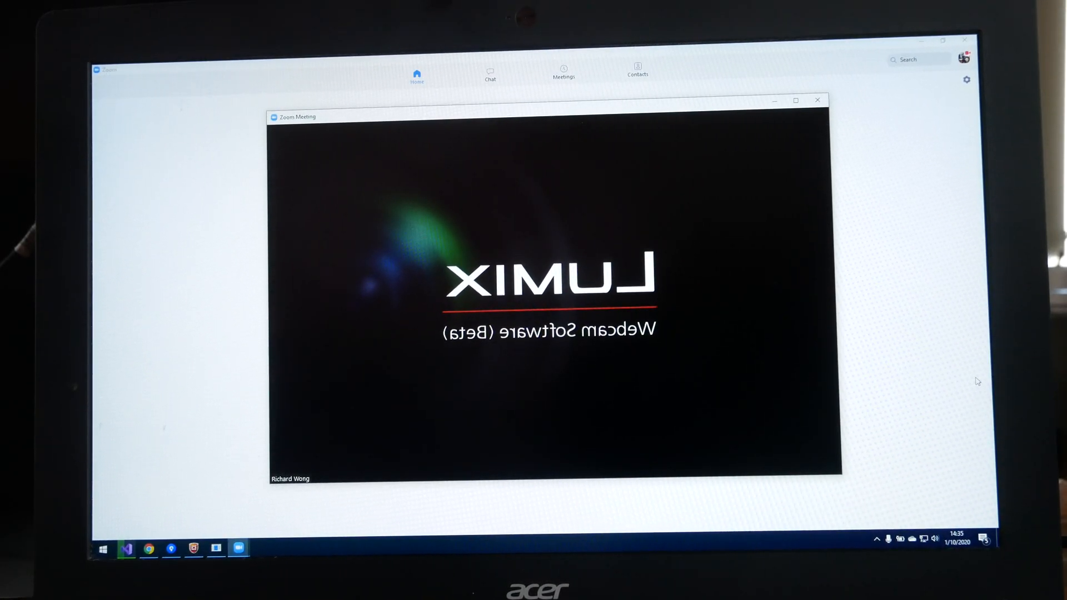